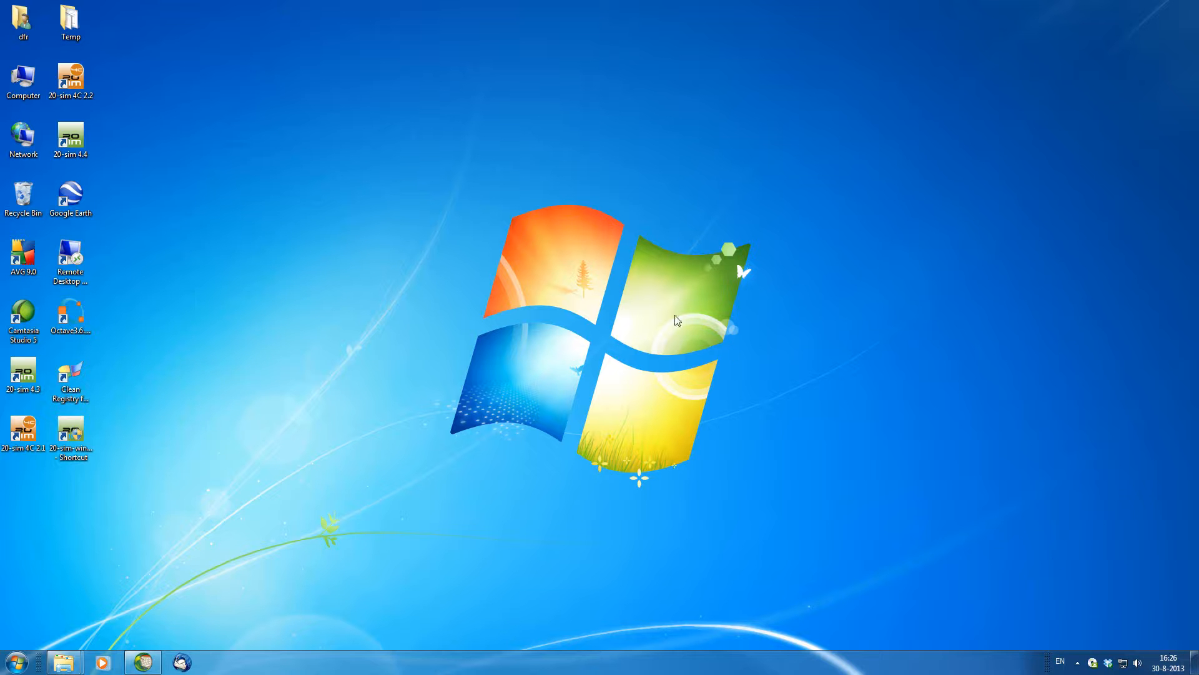
# Launch 20-sim 4.4 from its desktop shortcut into an empty editor.
pyautogui.doubleClick(70, 138)
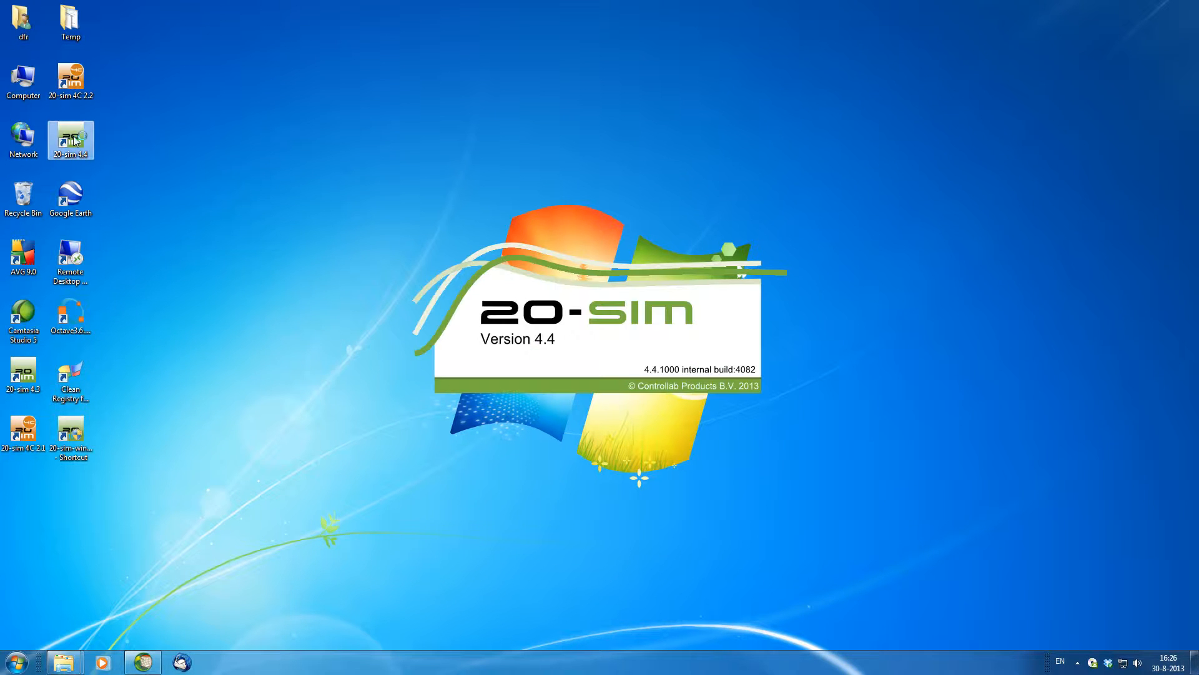
pyautogui.doubleClick(70, 140)
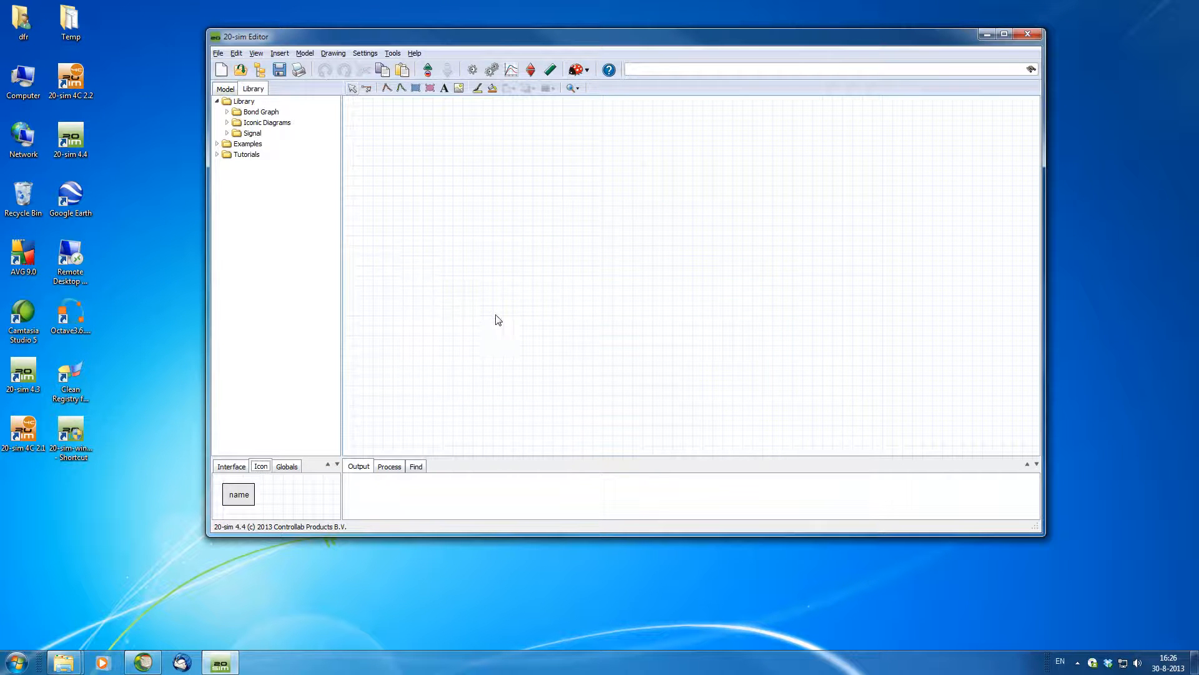
# Expand Examples and 3D Mechanics in the library and select the Tripod model.
pyautogui.click(1004, 35)
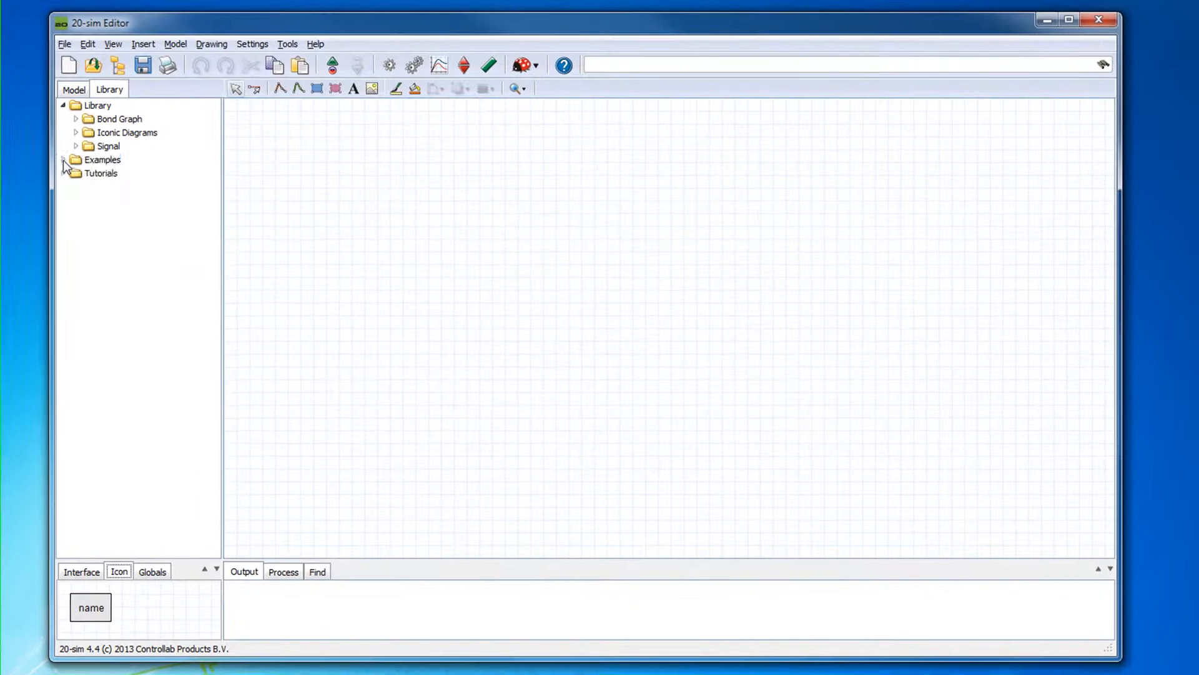
pyautogui.click(67, 160)
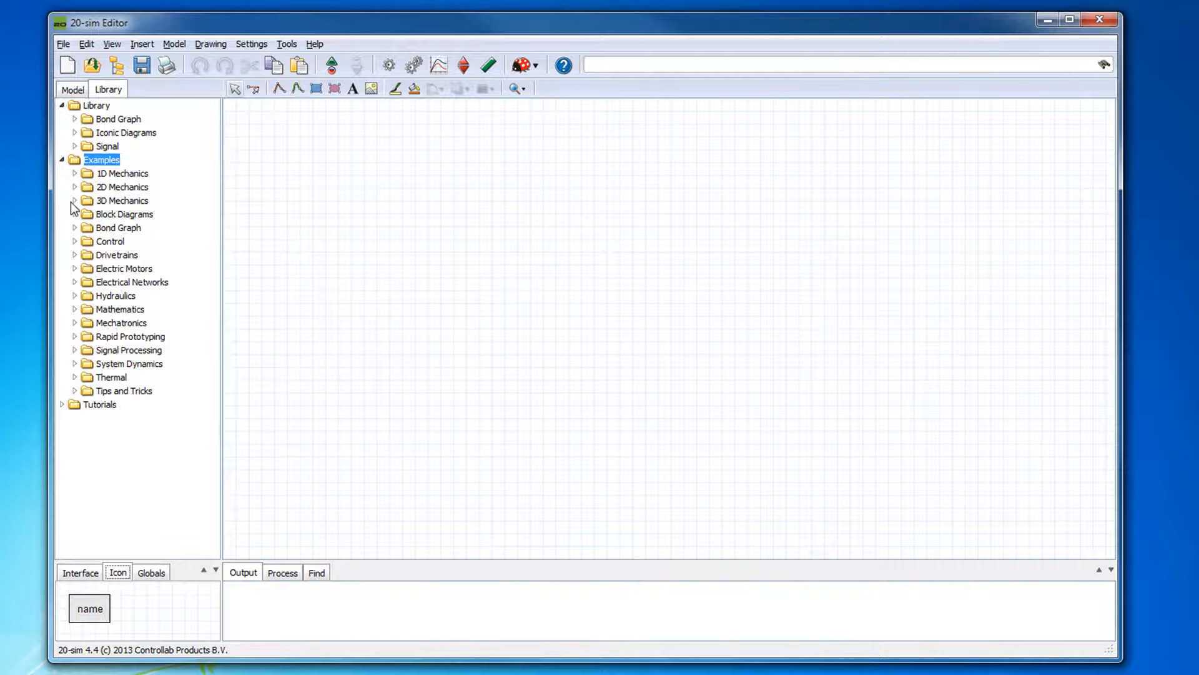
pyautogui.click(75, 200)
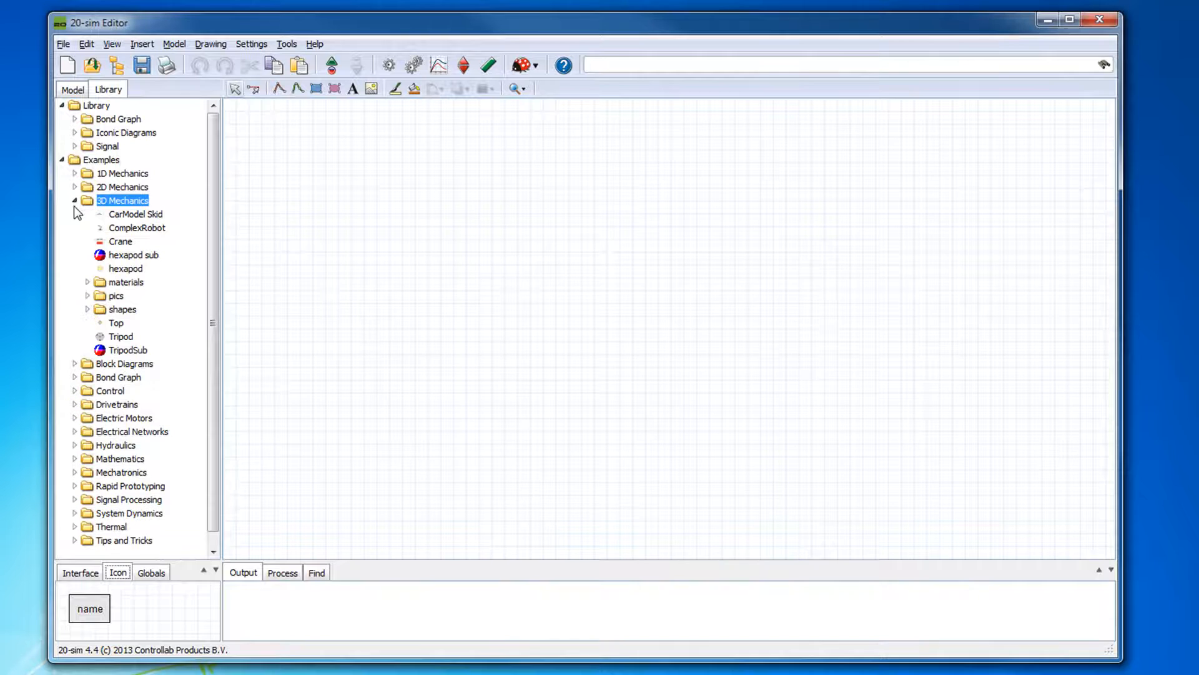
pyautogui.click(121, 336)
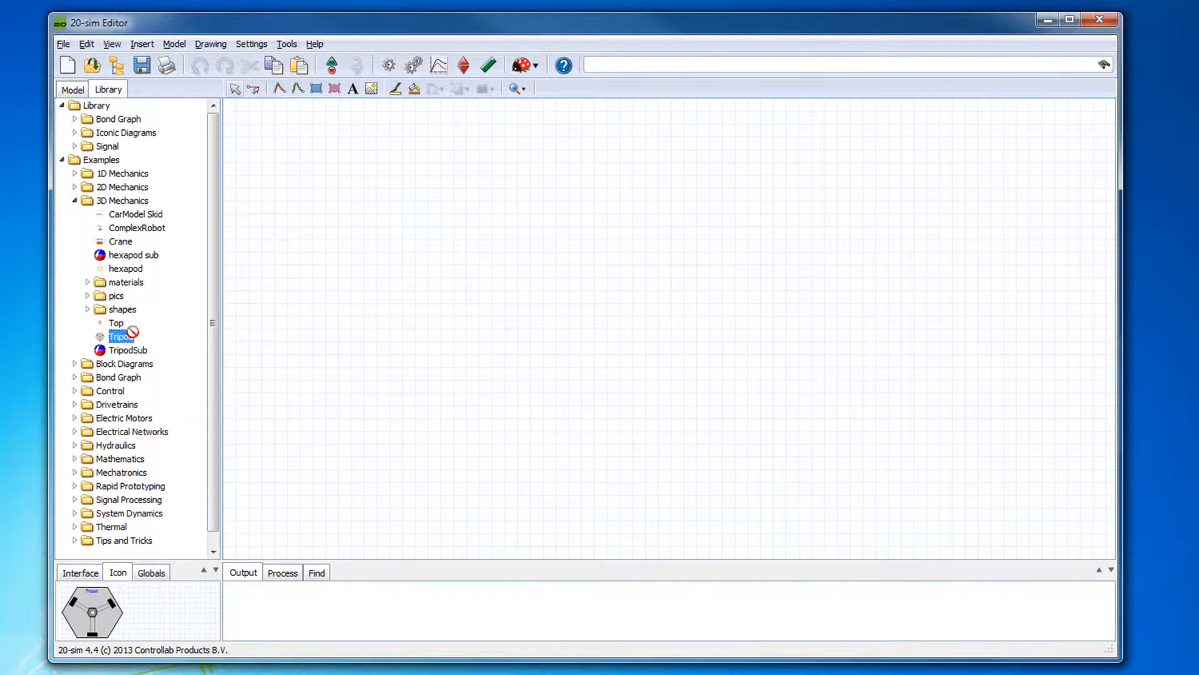
# Open Tripod, start the simulator and run it to plot motor positions against setpoints.
pyautogui.doubleClick(120, 337)
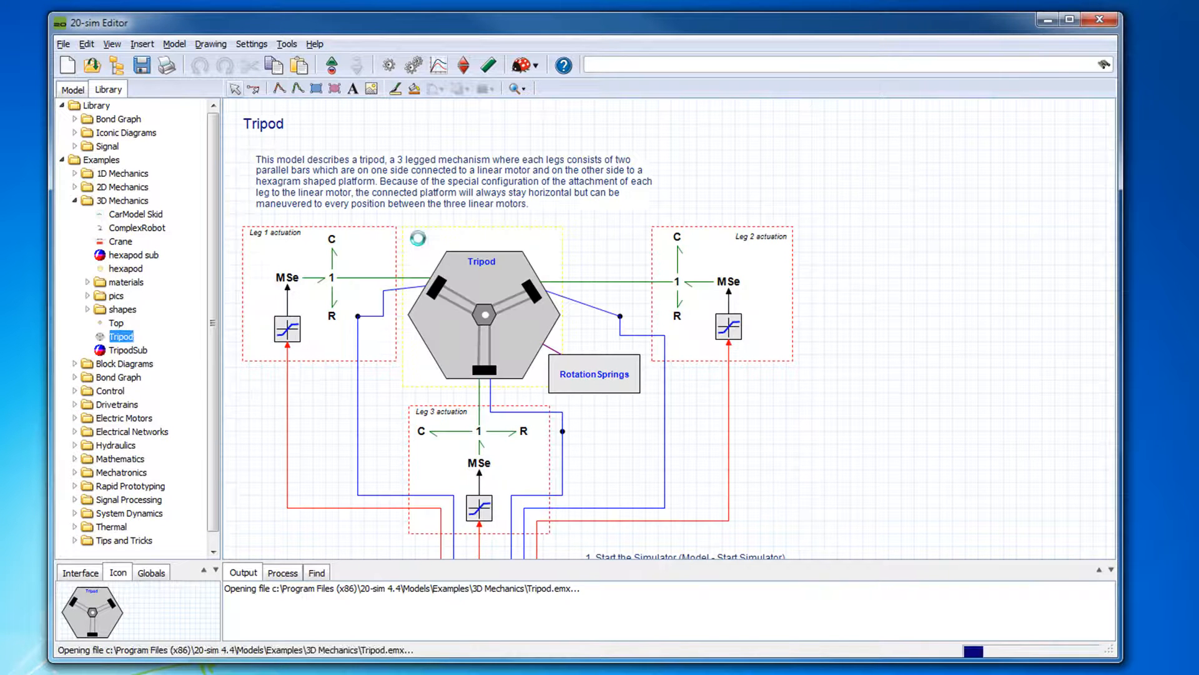
pyautogui.click(72, 88)
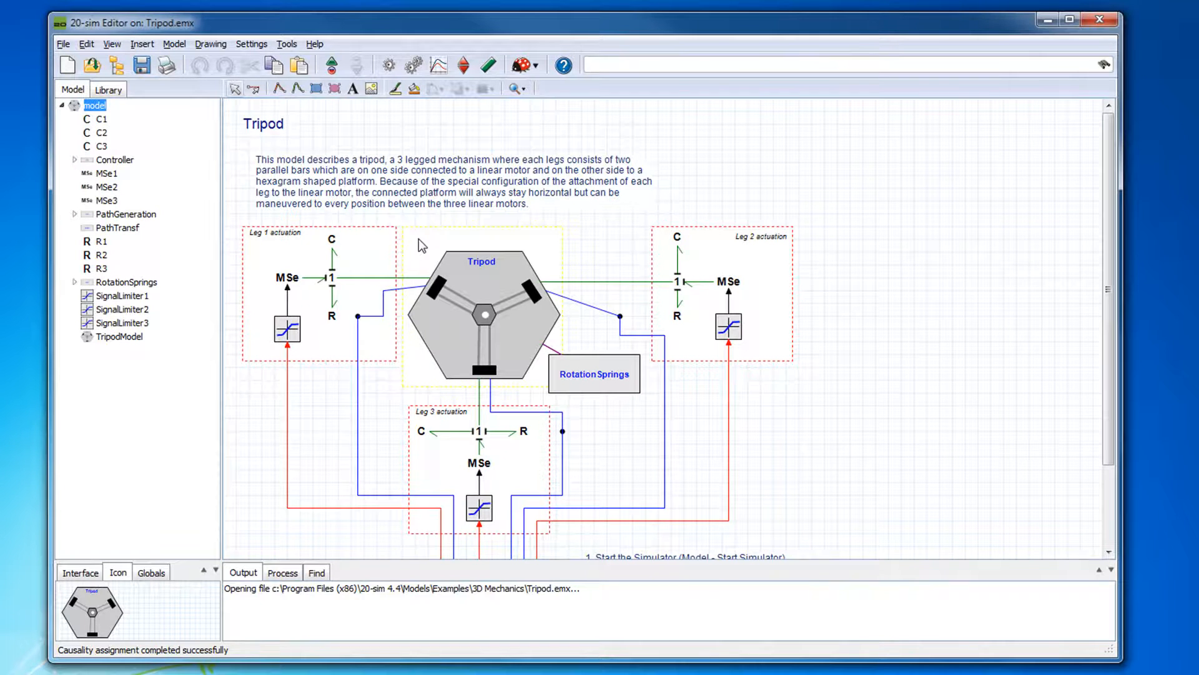
pyautogui.moveTo(411, 64)
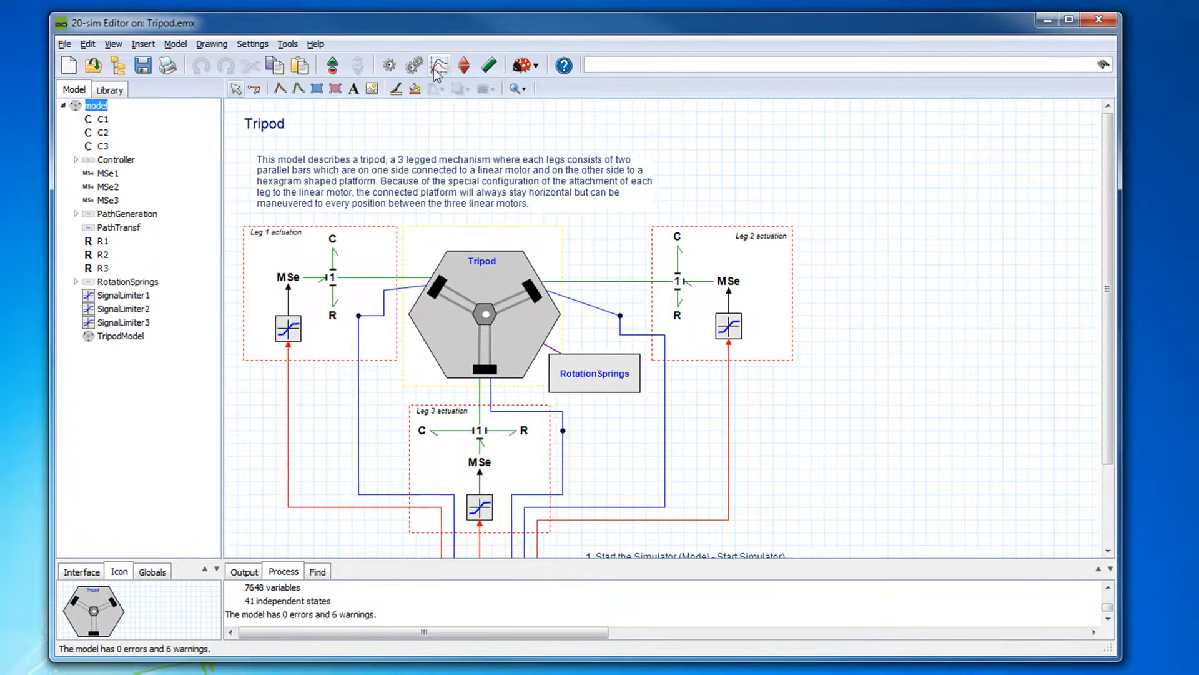
pyautogui.click(439, 64)
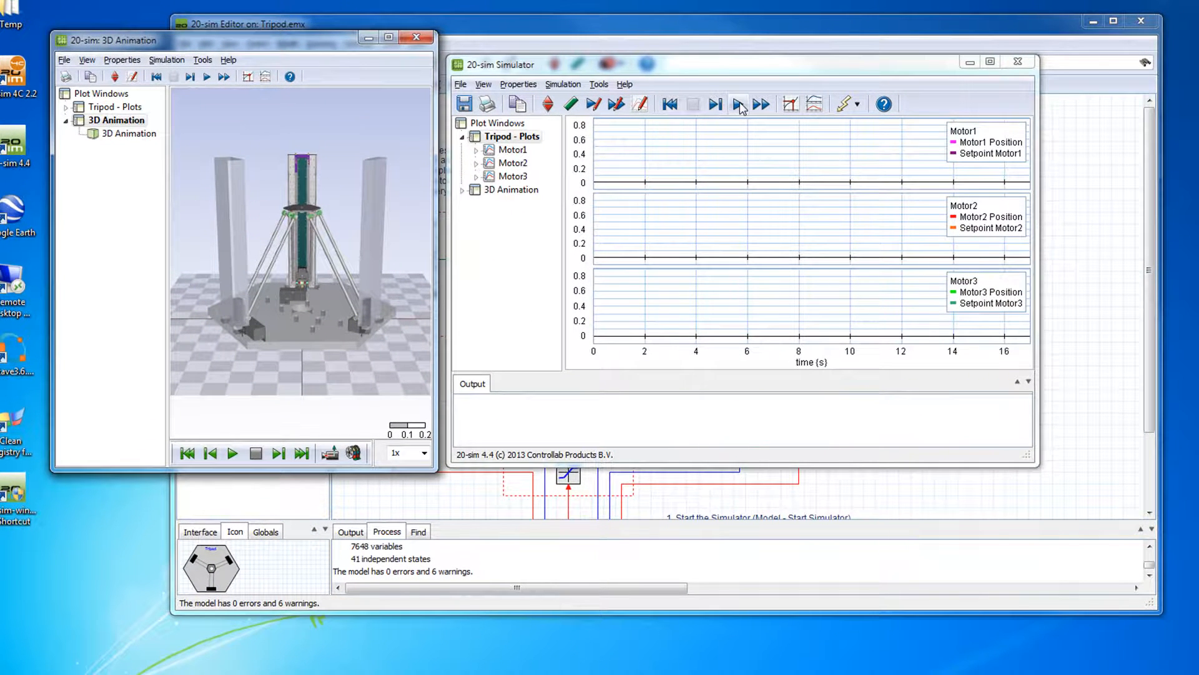
pyautogui.click(739, 104)
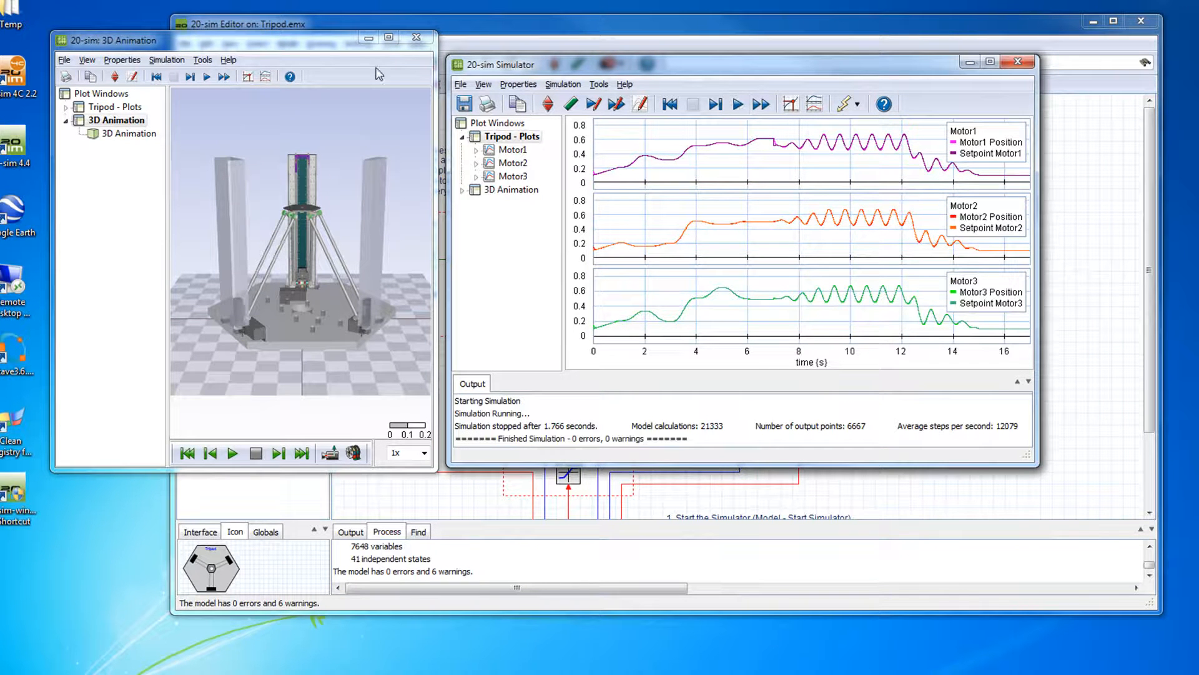
pyautogui.moveTo(111, 40); pyautogui.dragTo(78, 91)
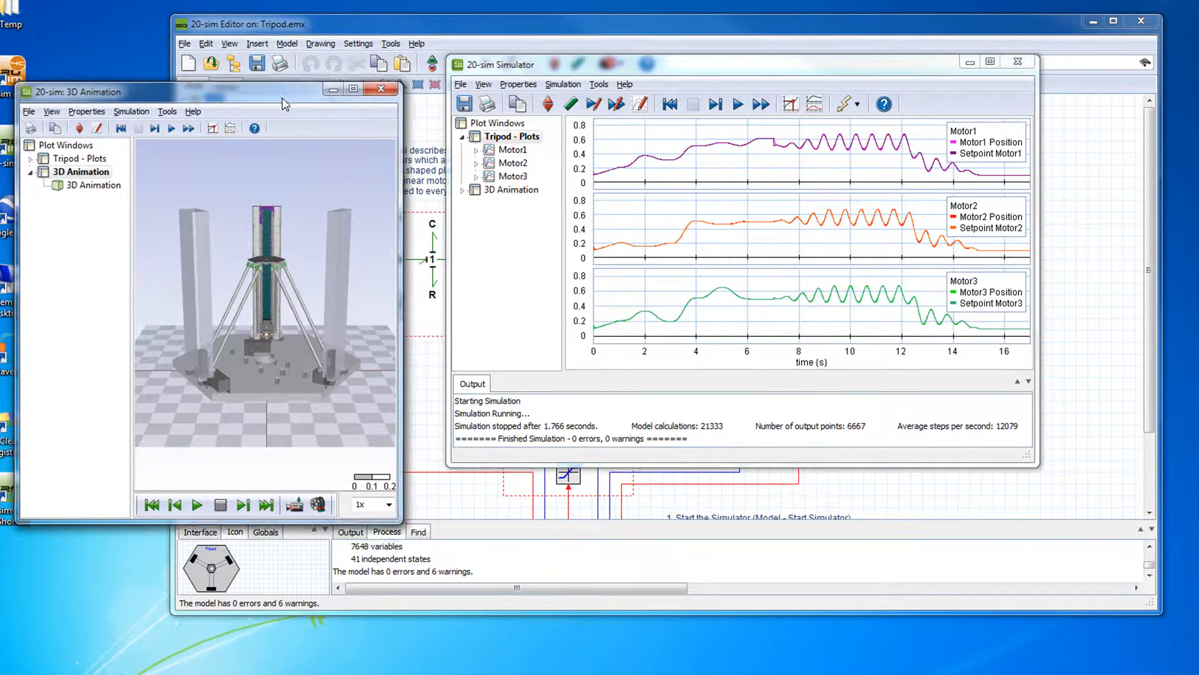
# Rewind the Tripod 3D animation to the start and play it back to rest.
pyautogui.click(151, 509)
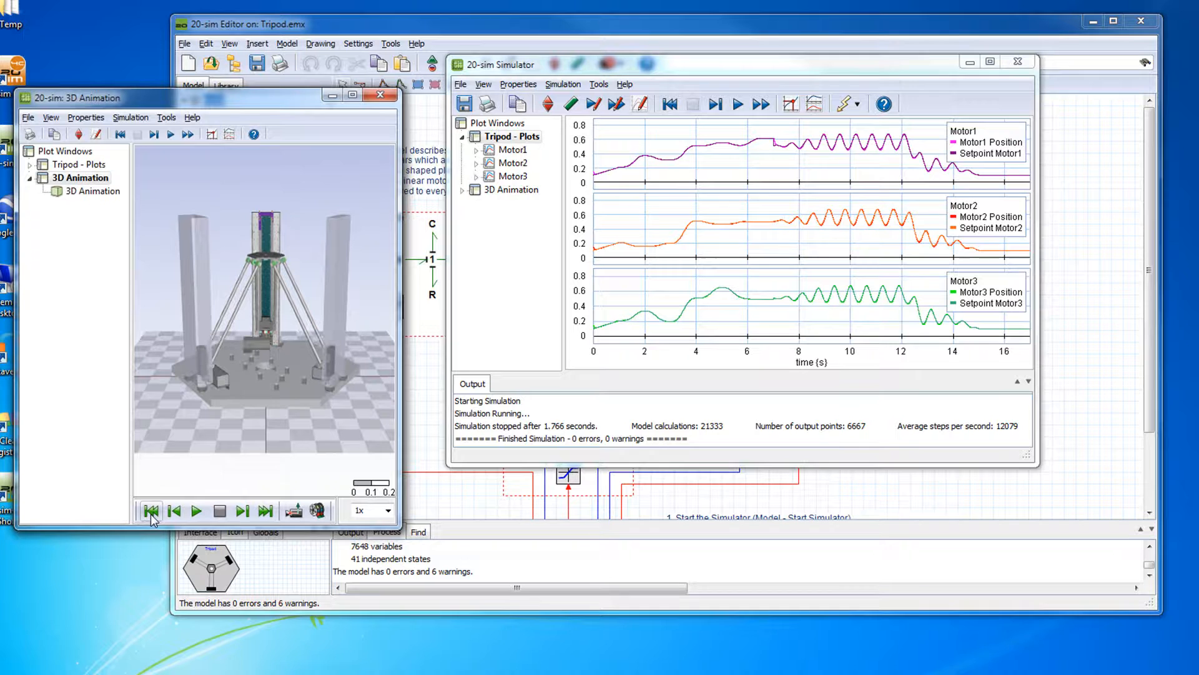
pyautogui.click(196, 511)
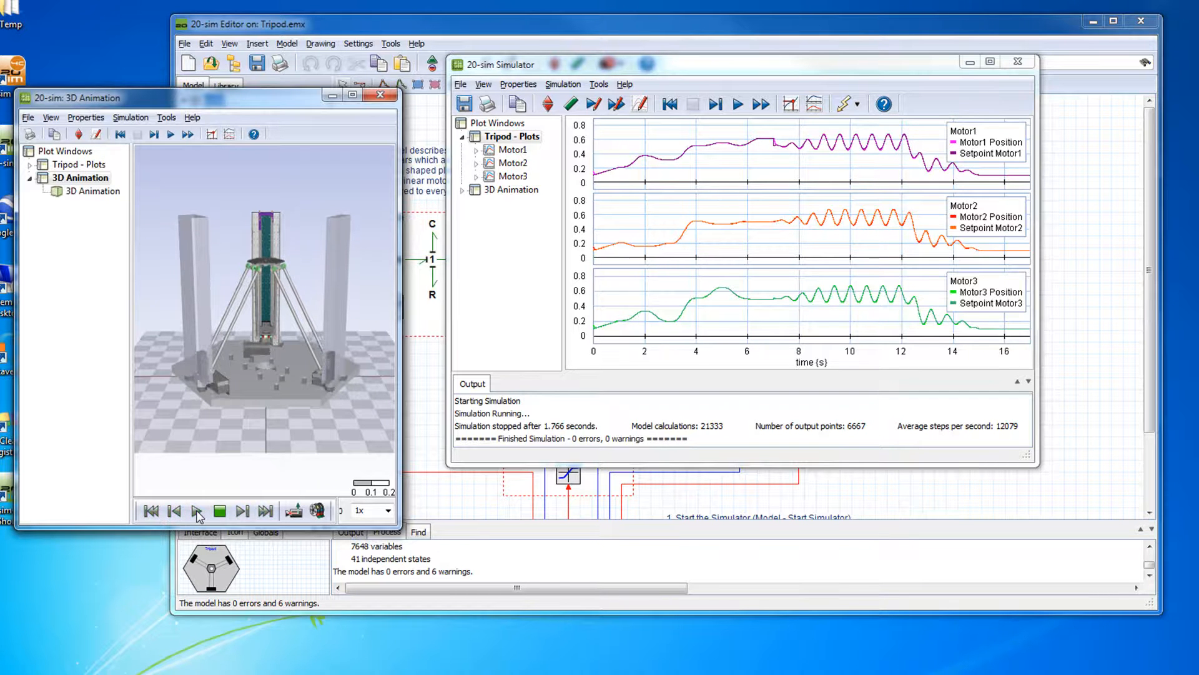
pyautogui.click(195, 510)
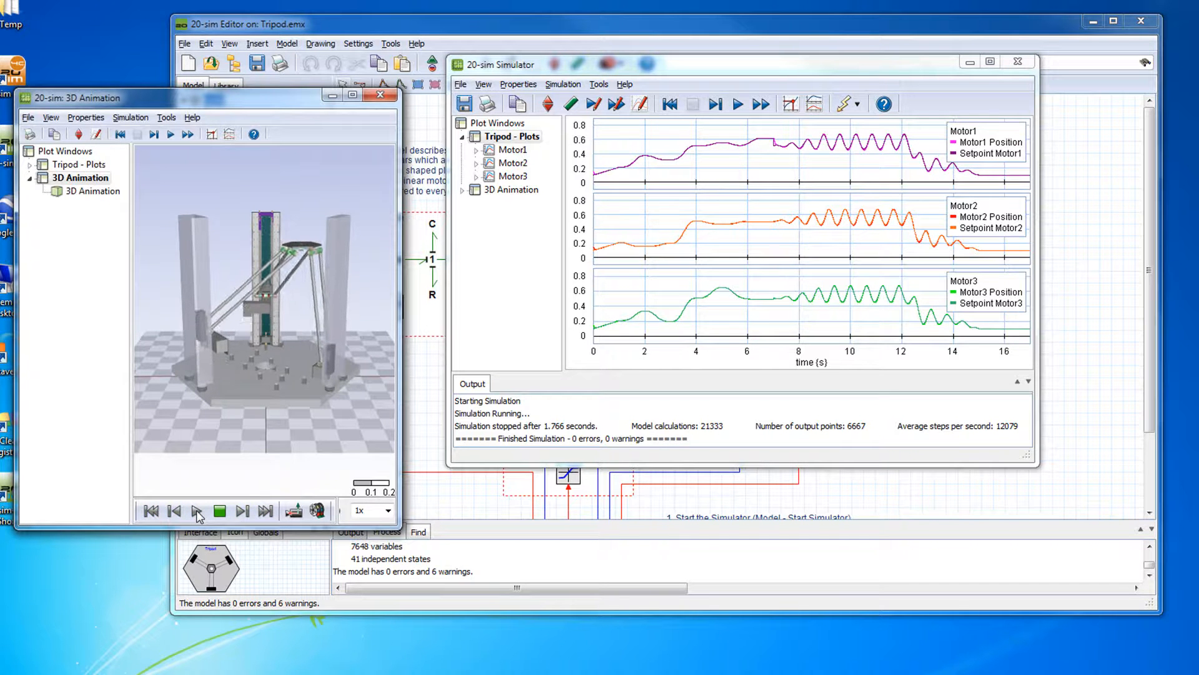
pyautogui.click(195, 510)
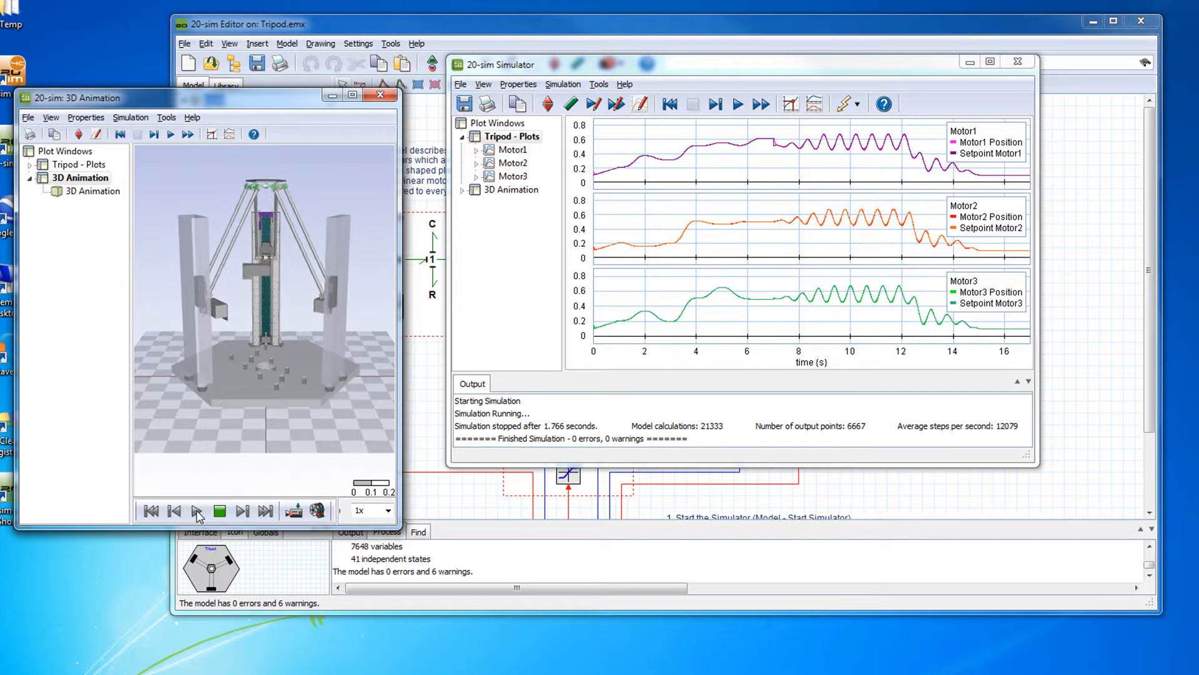
pyautogui.click(195, 511)
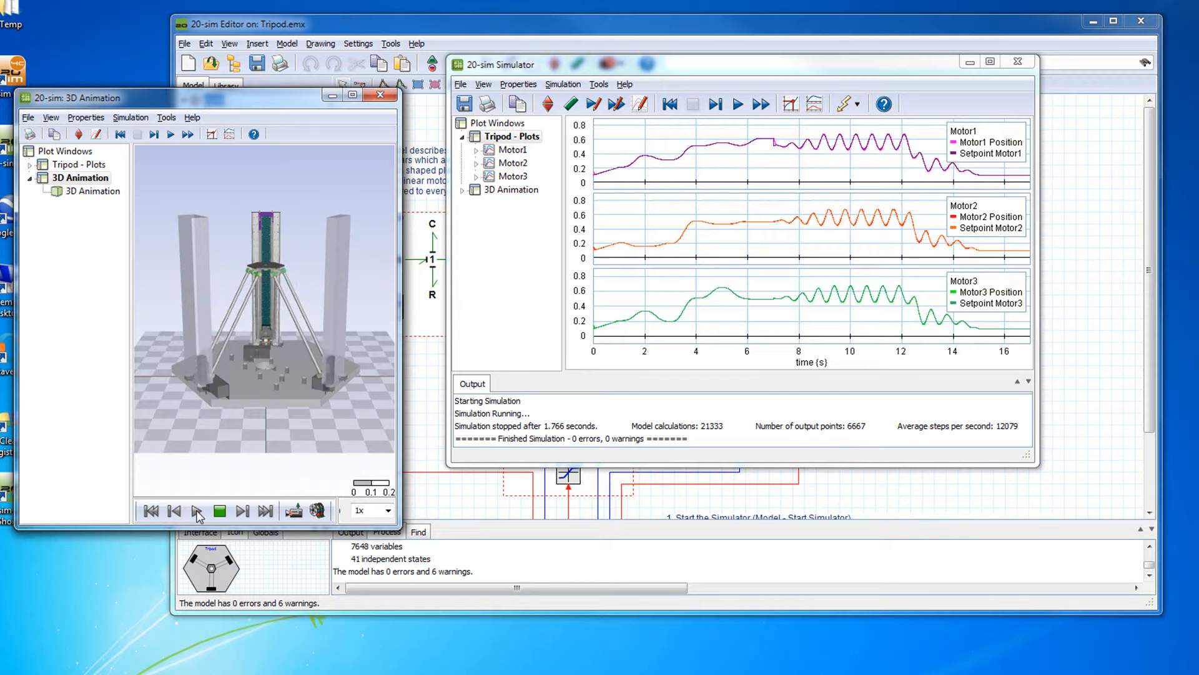
pyautogui.click(197, 510)
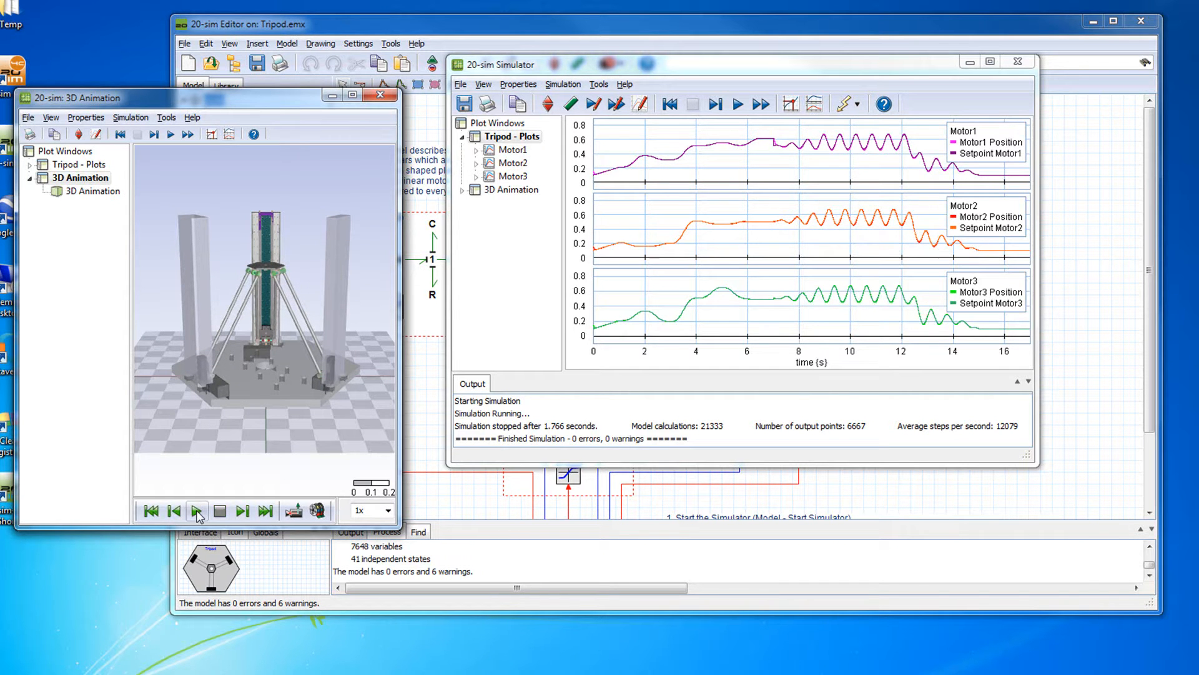